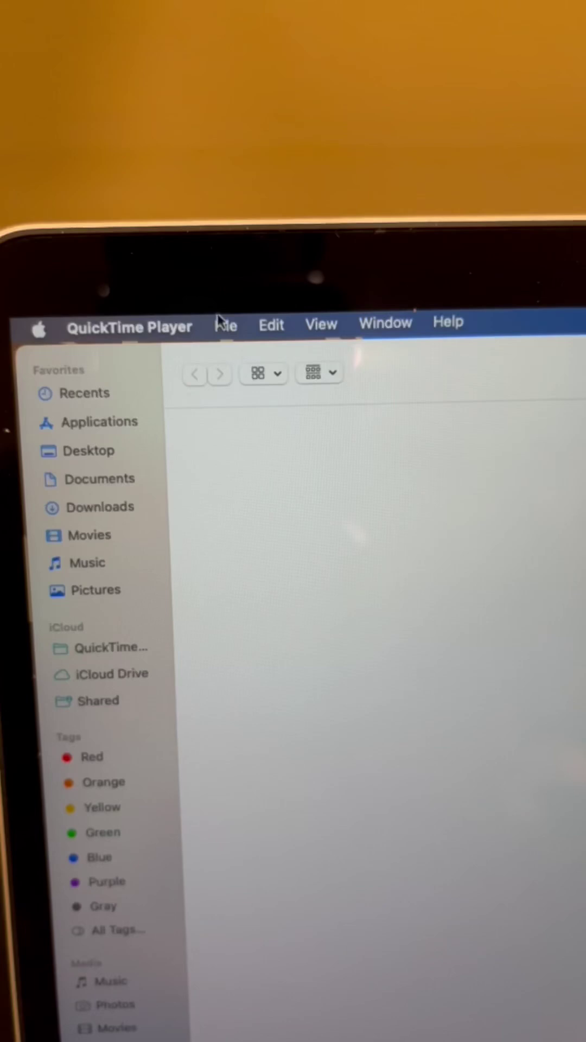
Step: Start a New Movie Recording from QuickTime's File menu
{"action": "left_click", "coordinate": [226, 326]}
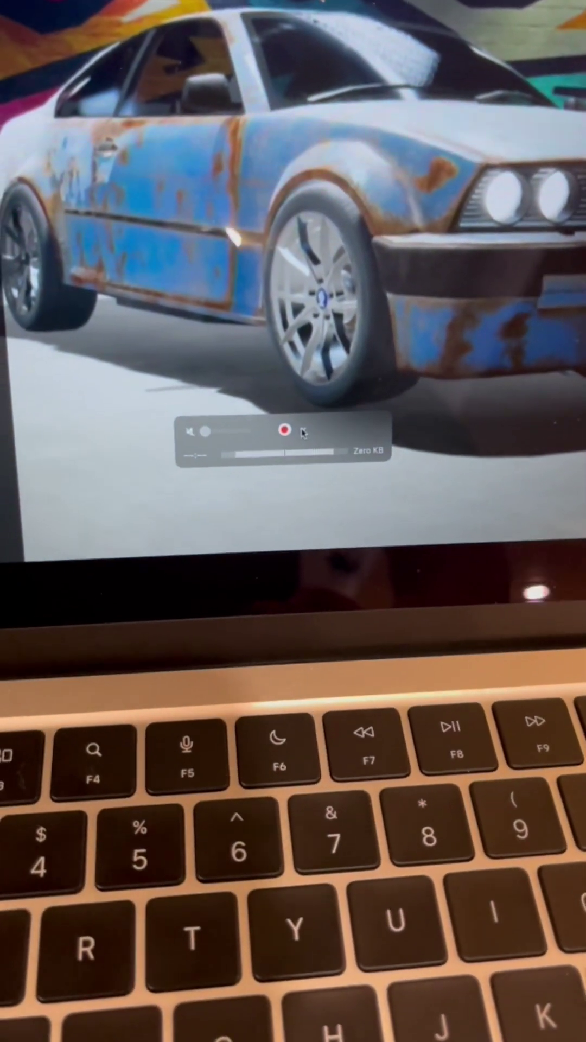
Step: Reveal the recording's source options with USB Video as camera and USB audio as microphone
{"action": "left_click", "coordinate": [306, 432]}
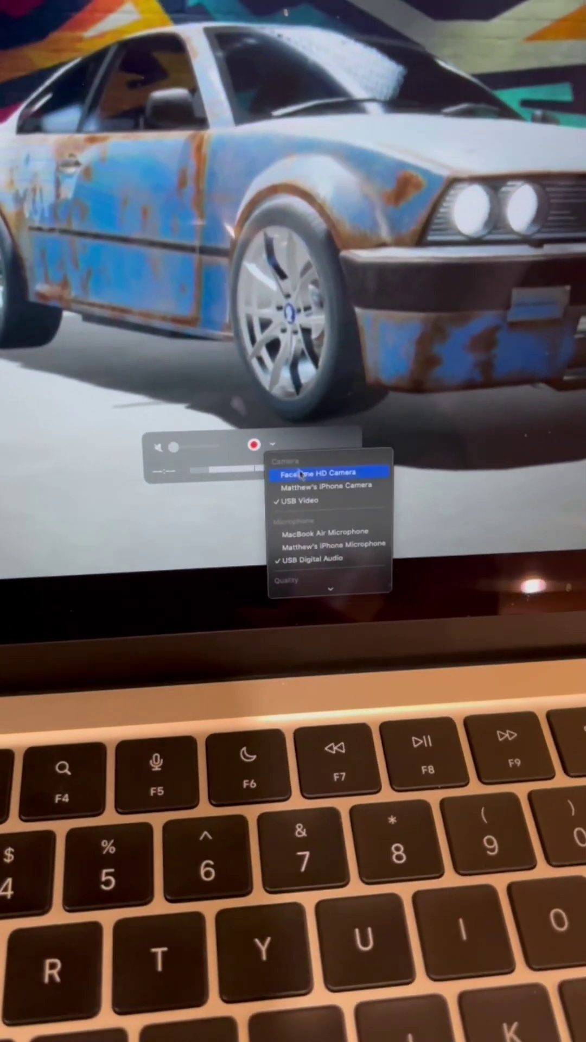